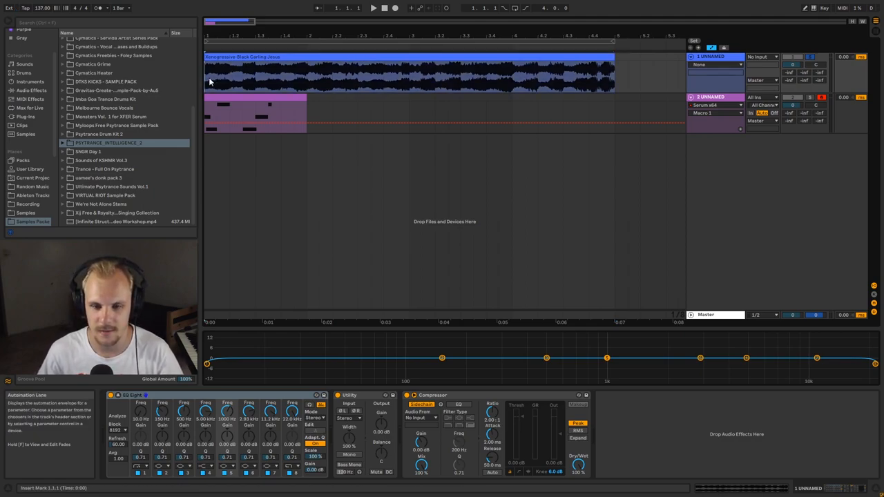
# Step: Select the lead MIDI clip on track 2 to show Serum_x64, EQ Eight, Echo and Reverb
pyautogui.click(373, 8)
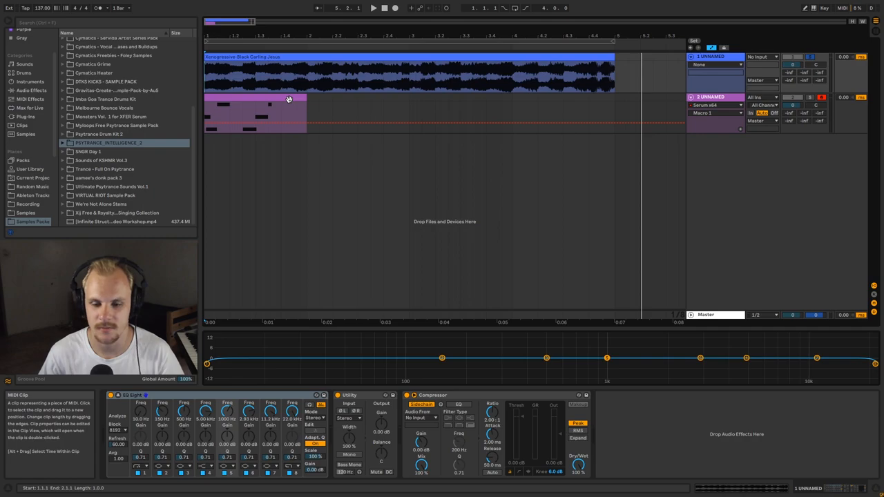
pyautogui.click(704, 97)
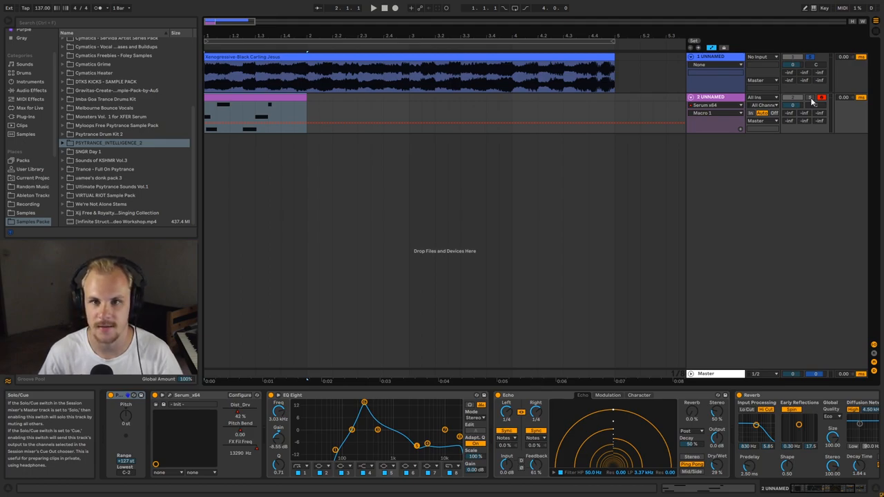
# Step: Show the lead MIDI clip in Clip View and bring up the Serum plug-in window
pyautogui.click(226, 98)
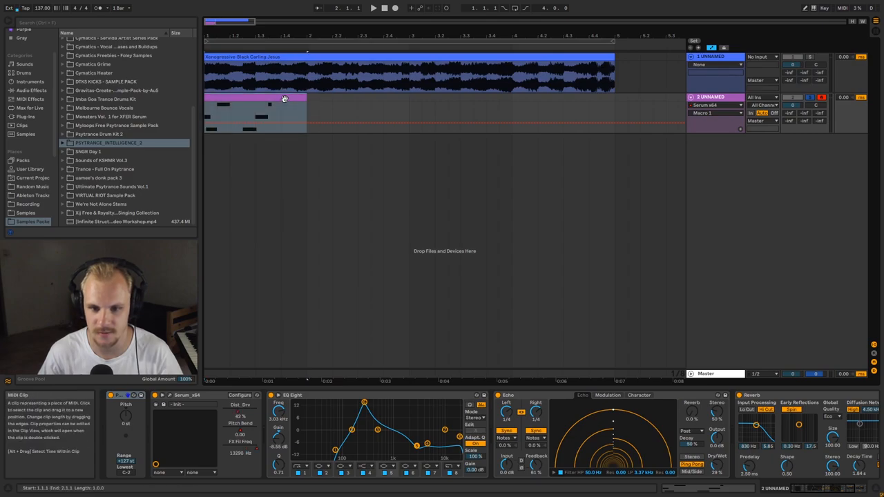
pyautogui.click(372, 8)
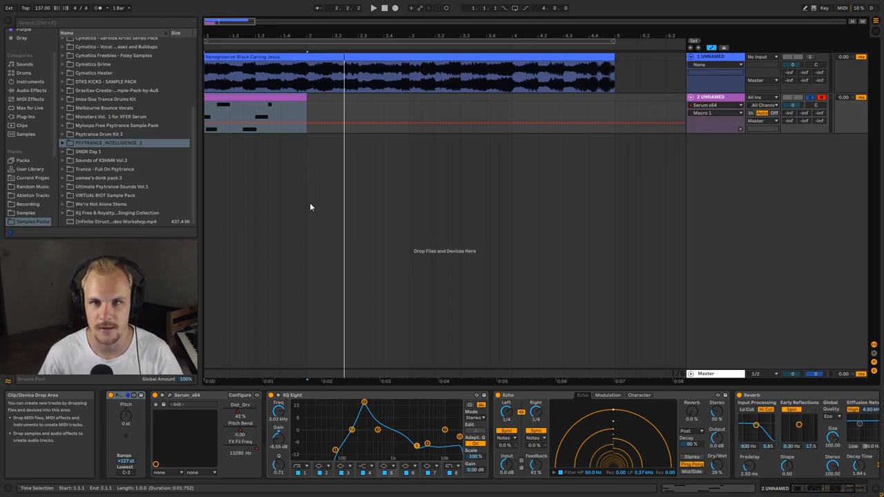
pyautogui.moveTo(270, 236)
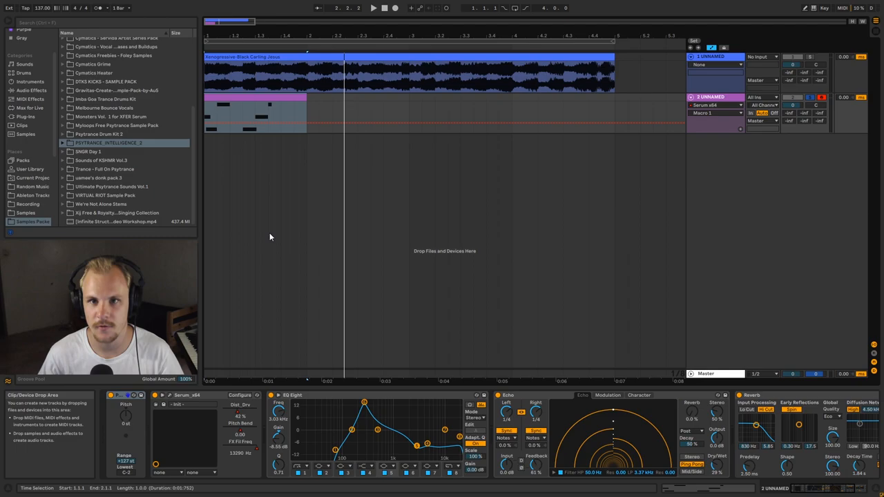
pyautogui.moveTo(265, 238)
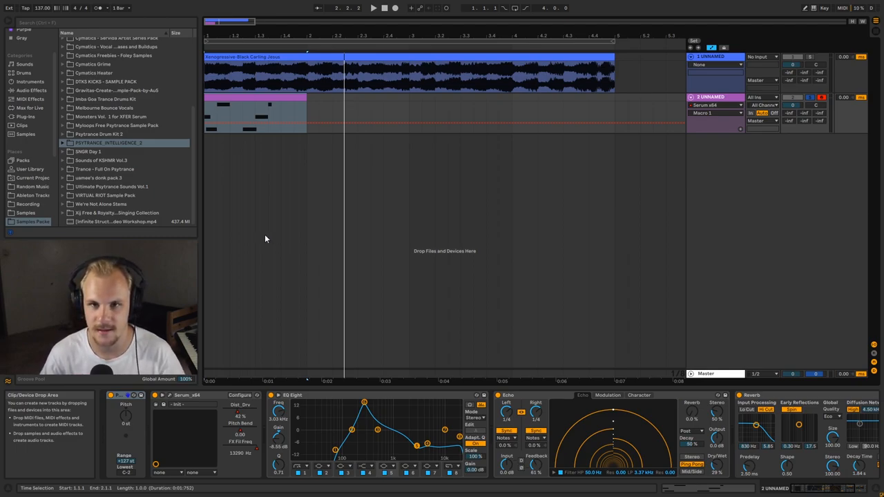
pyautogui.moveTo(260, 272)
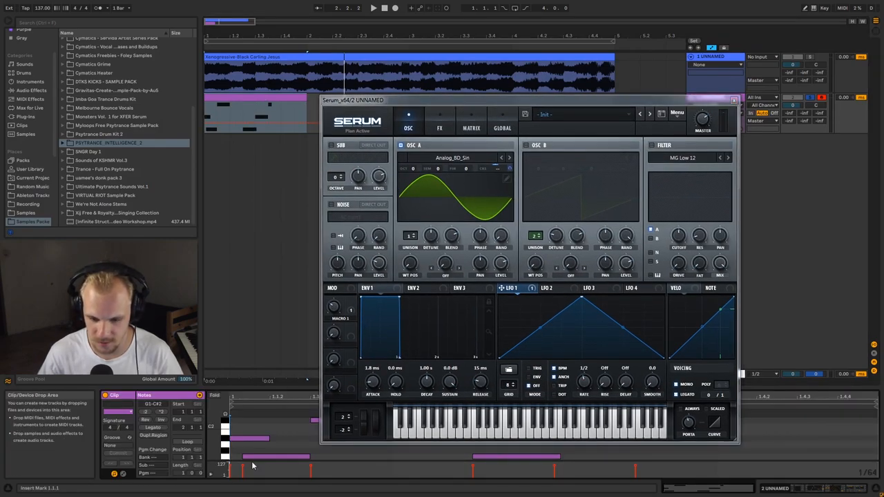
# Step: Close the Serum plug-in window to reveal the clip's overlapping notes
pyautogui.click(733, 100)
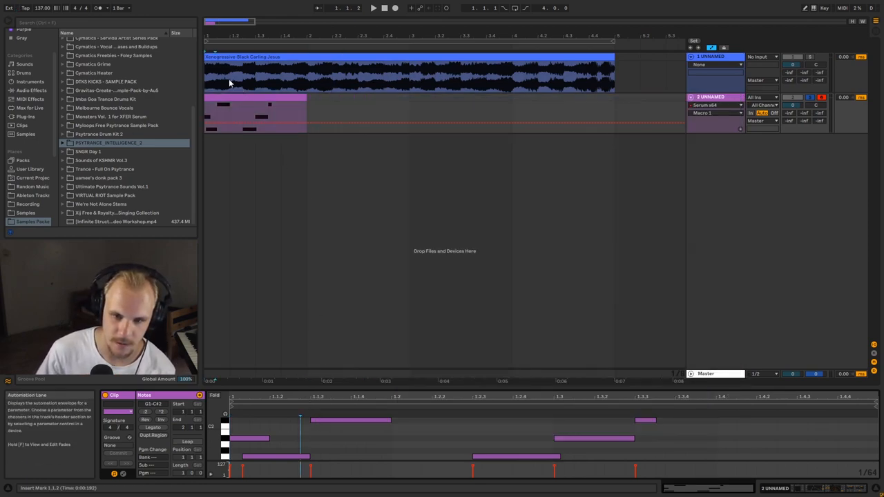
pyautogui.moveTo(207, 82)
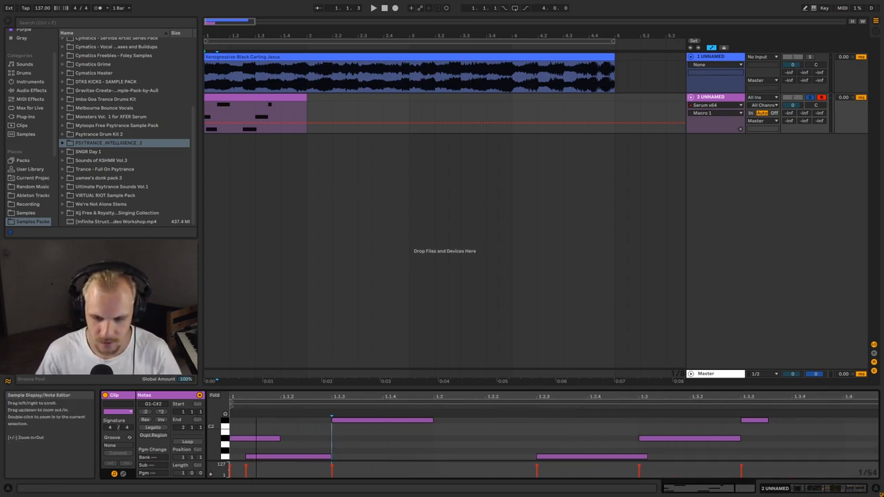
pyautogui.moveTo(280, 273)
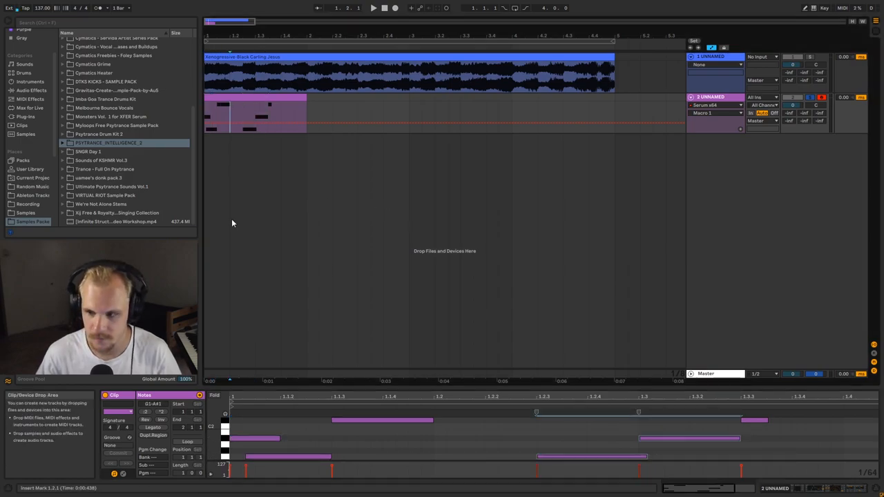
# Step: Select the lead clip on the Serum track and double-click it
pyautogui.click(711, 97)
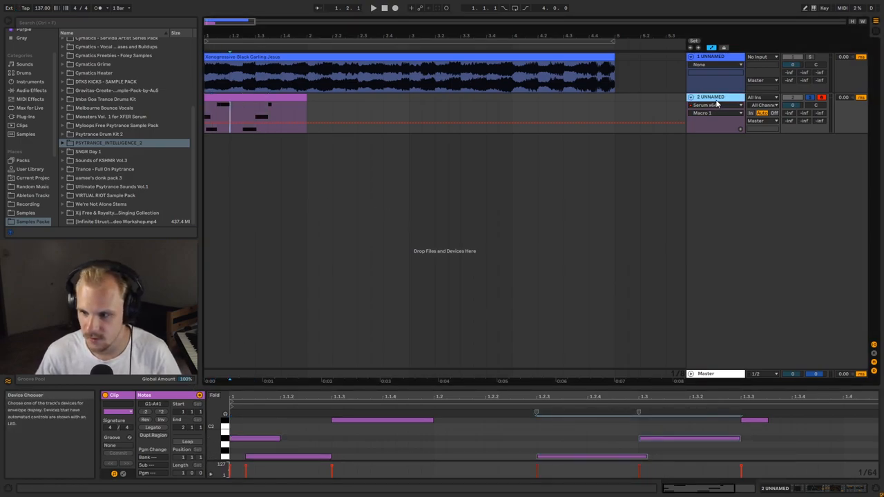
pyautogui.doubleClick(691, 97)
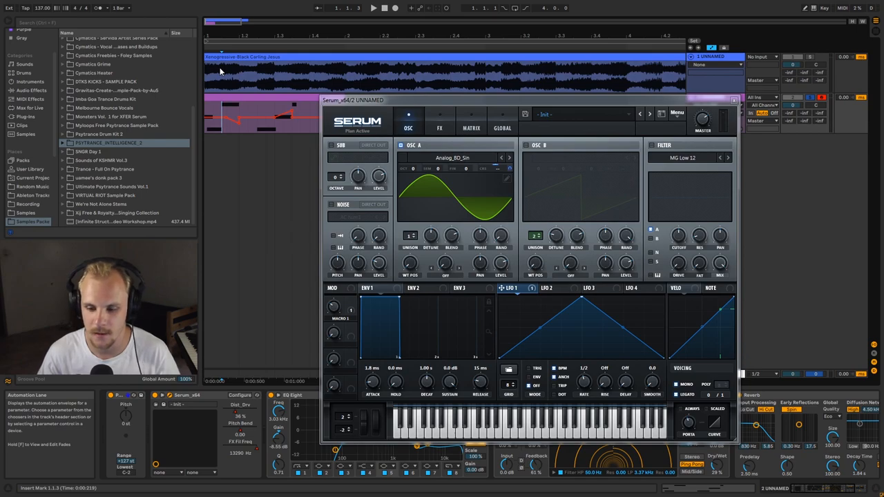
pyautogui.moveTo(235, 152)
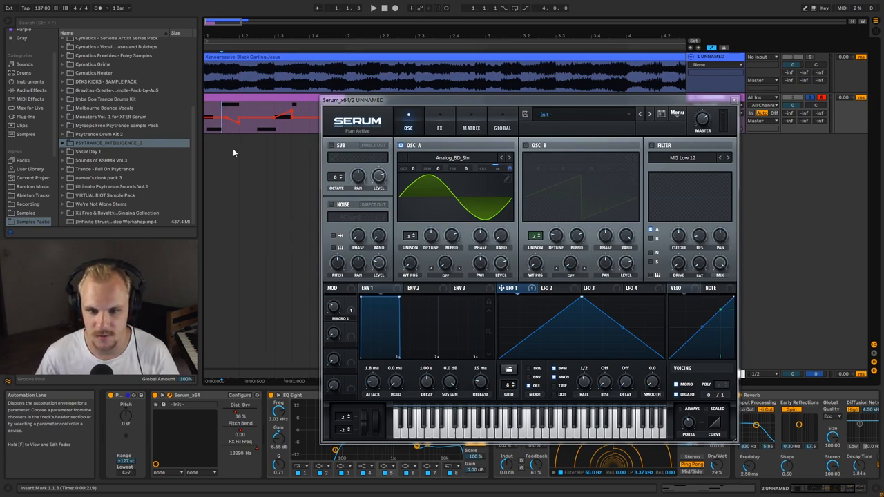
pyautogui.moveTo(283, 137)
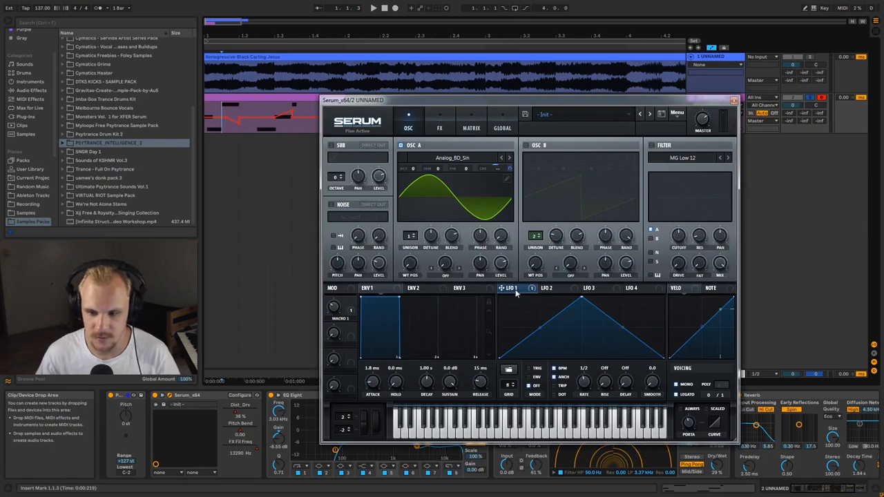
pyautogui.moveTo(532, 298)
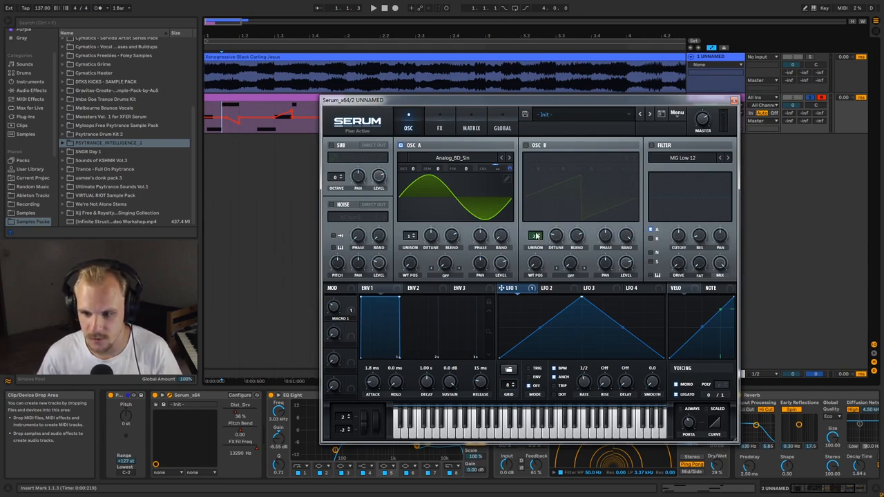
pyautogui.click(535, 236)
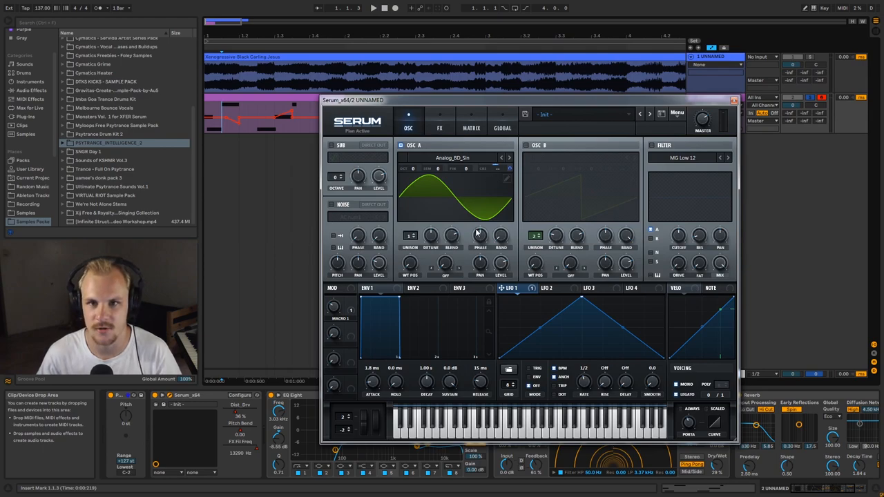
pyautogui.moveTo(501, 236)
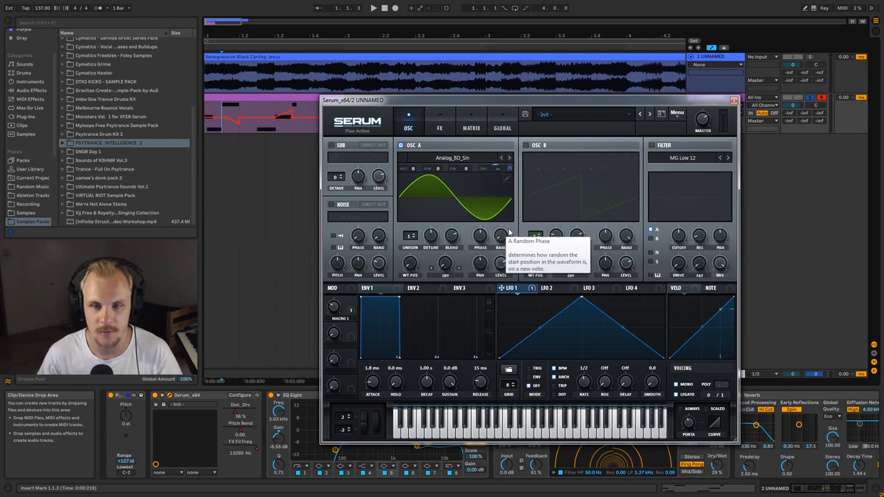
pyautogui.moveTo(526, 210)
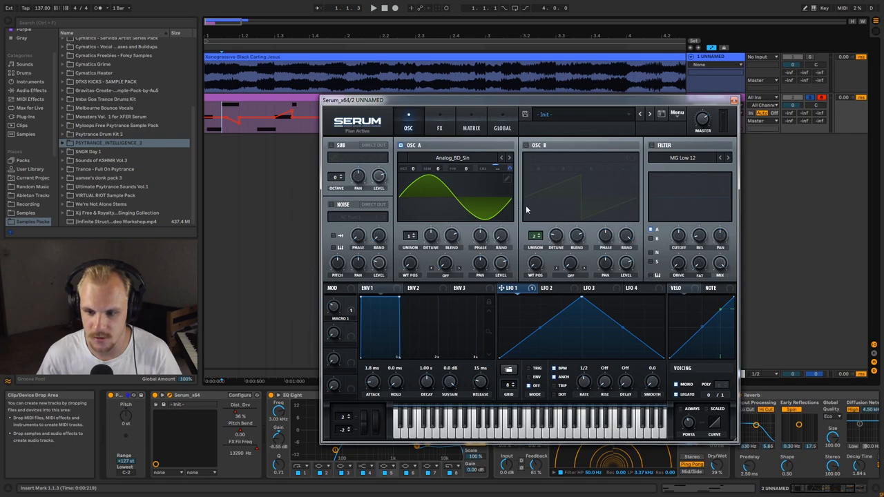
pyautogui.moveTo(495, 229)
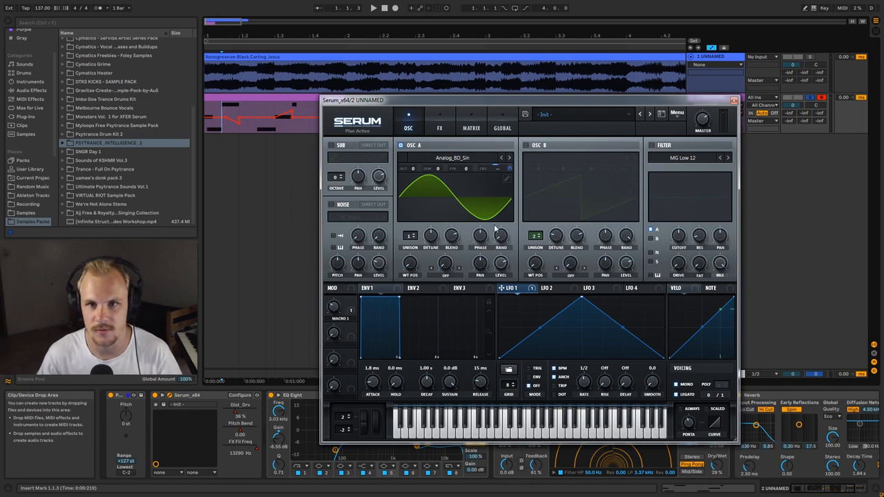
pyautogui.moveTo(490, 198)
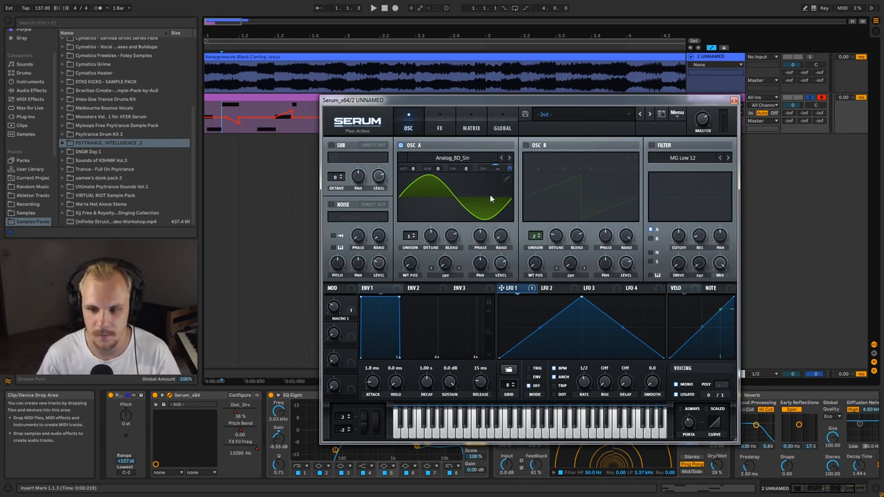
# Step: In Serum's MATRIX, raise the Macro 1 amount, then close the Serum window
pyautogui.click(471, 128)
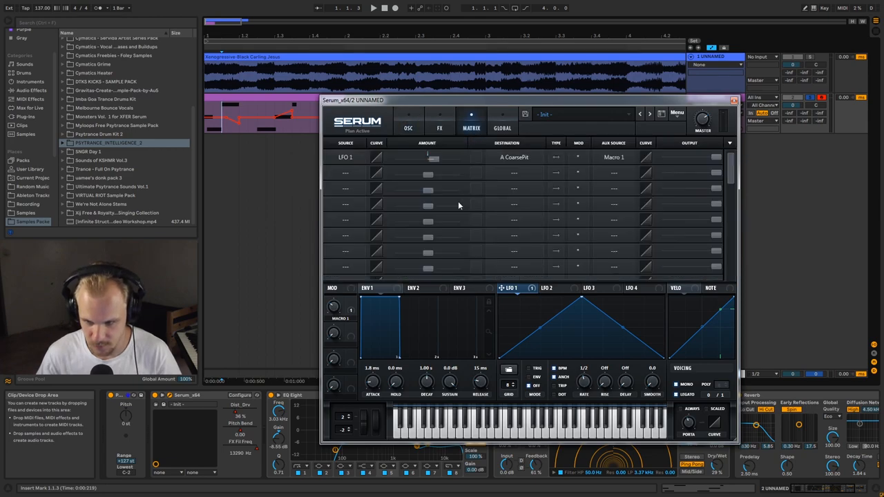
pyautogui.moveTo(612, 165)
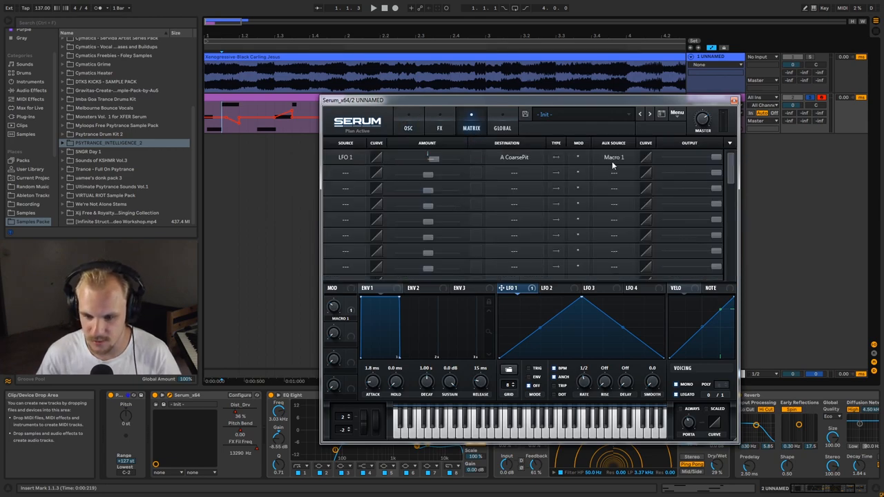
pyautogui.moveTo(333, 310)
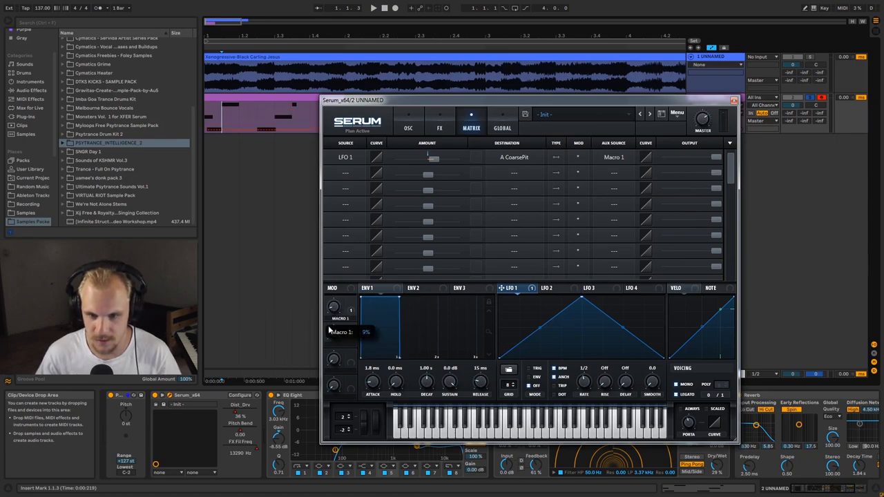
pyautogui.moveTo(334, 308); pyautogui.dragTo(334, 302)
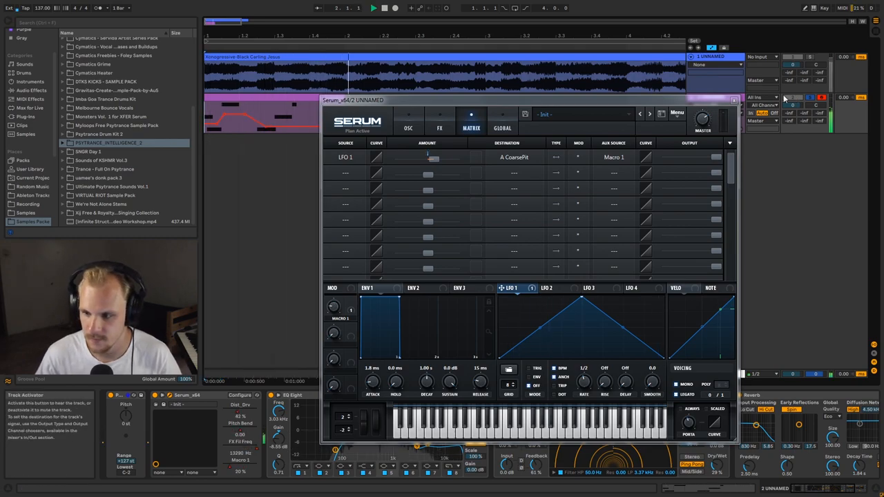
pyautogui.click(733, 100)
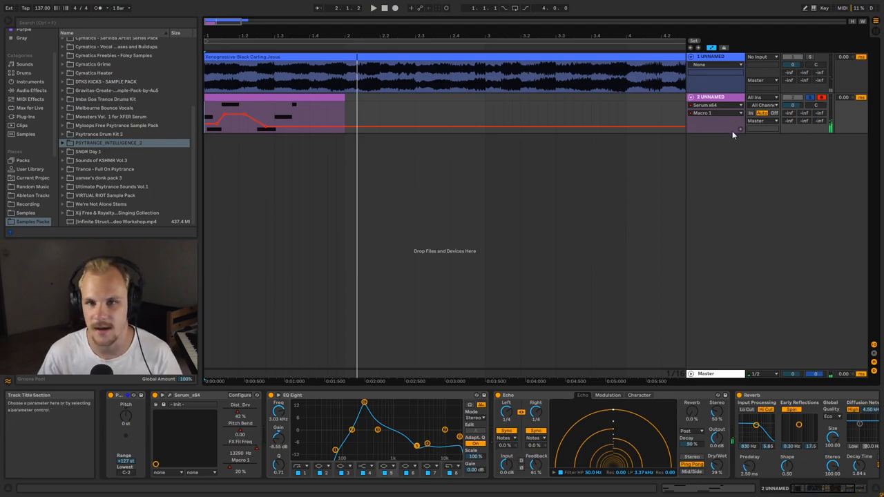
pyautogui.moveTo(455, 131)
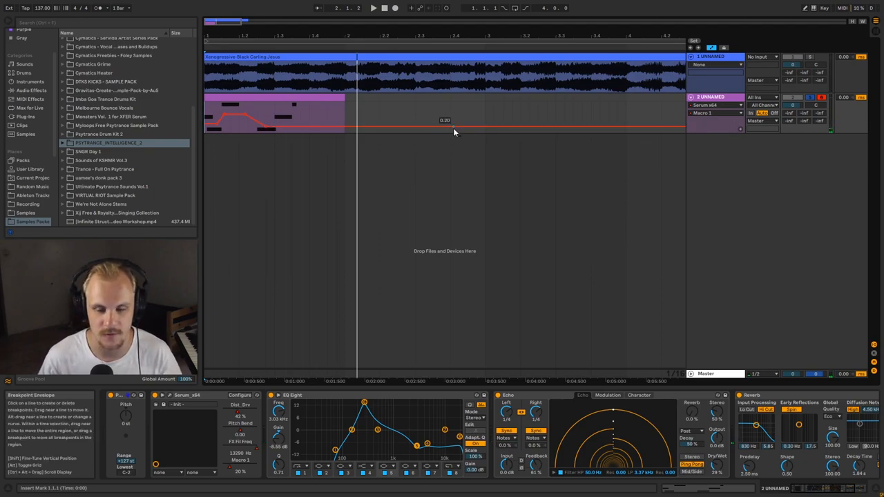